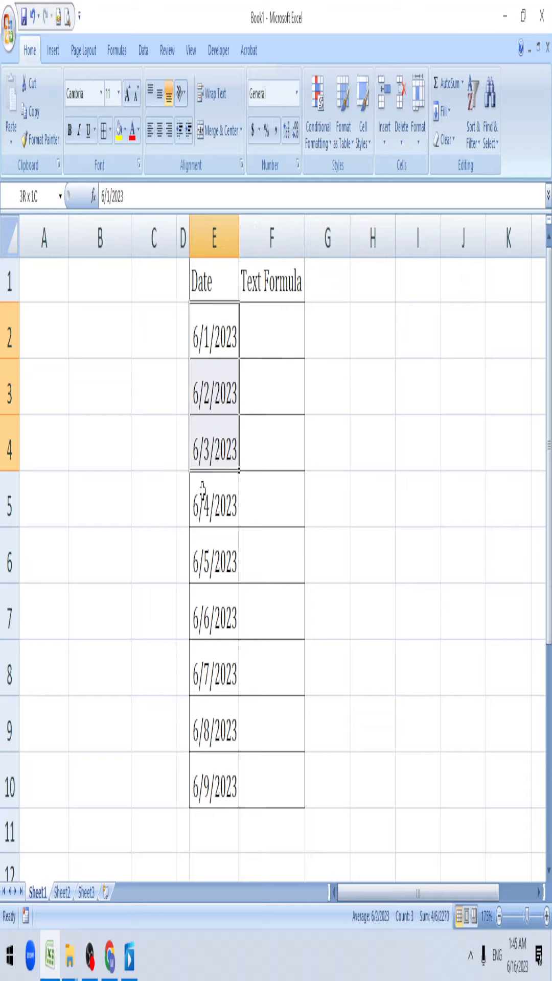
Begin =TEXT(E2,"DDD" in F2 to format the first date as a day name.
{"action": "left_click", "coordinate": [270, 333]}
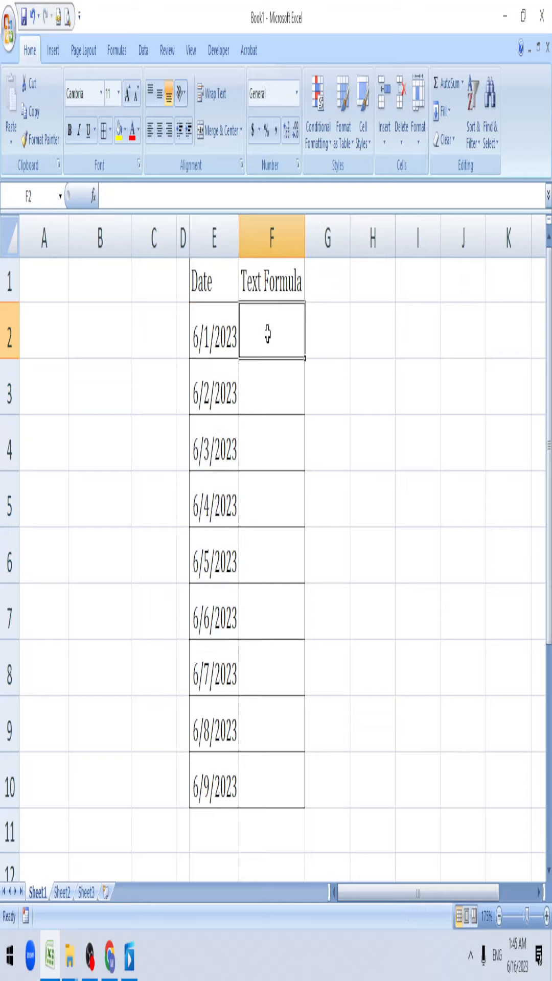
{"action": "type", "text": "="}
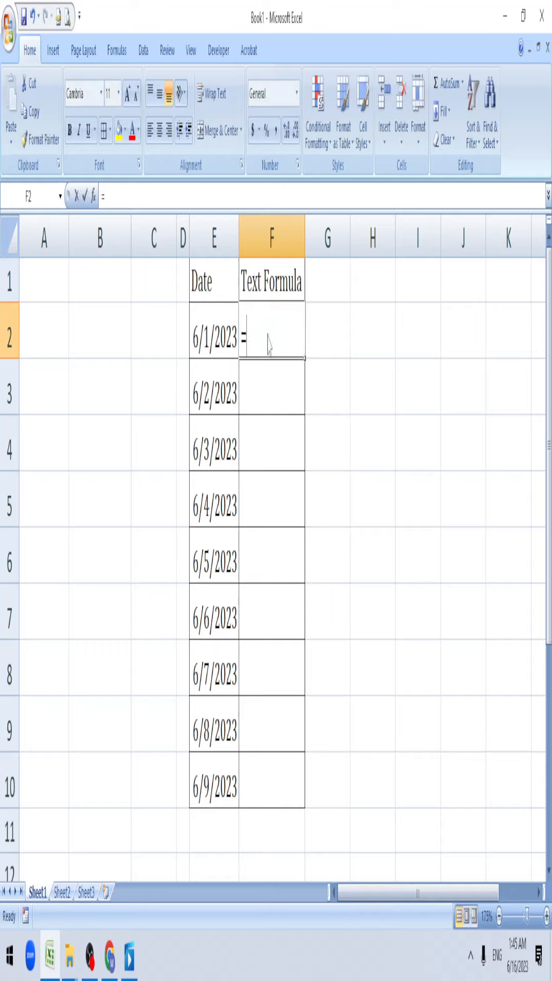
{"action": "type", "text": "TEXT(E2"}
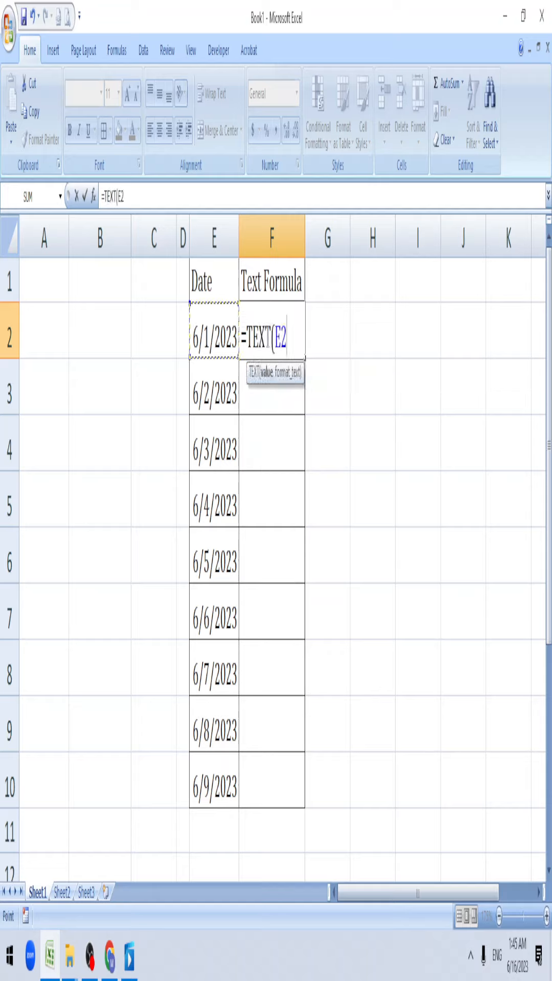
{"action": "type", "text": ",\""}
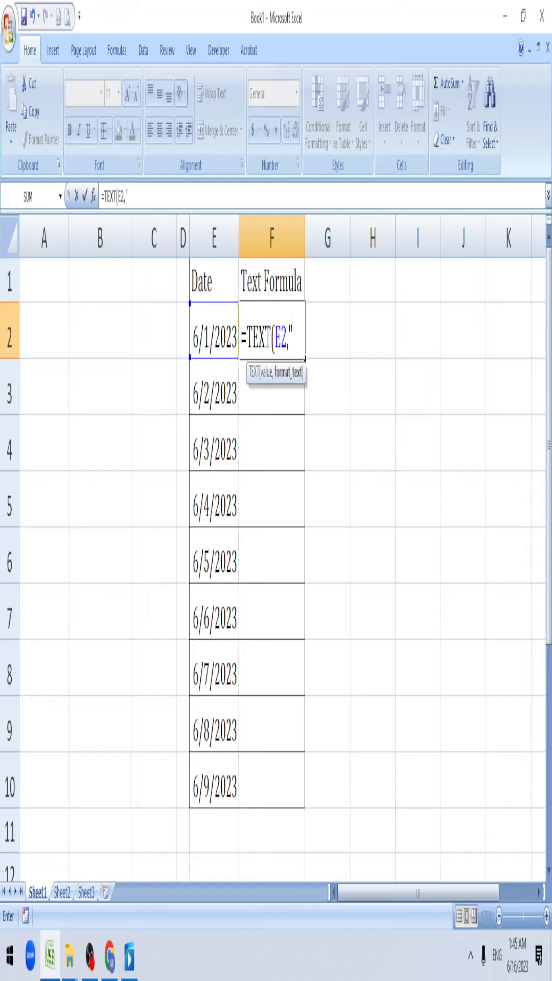
{"action": "type", "text": "dd"}
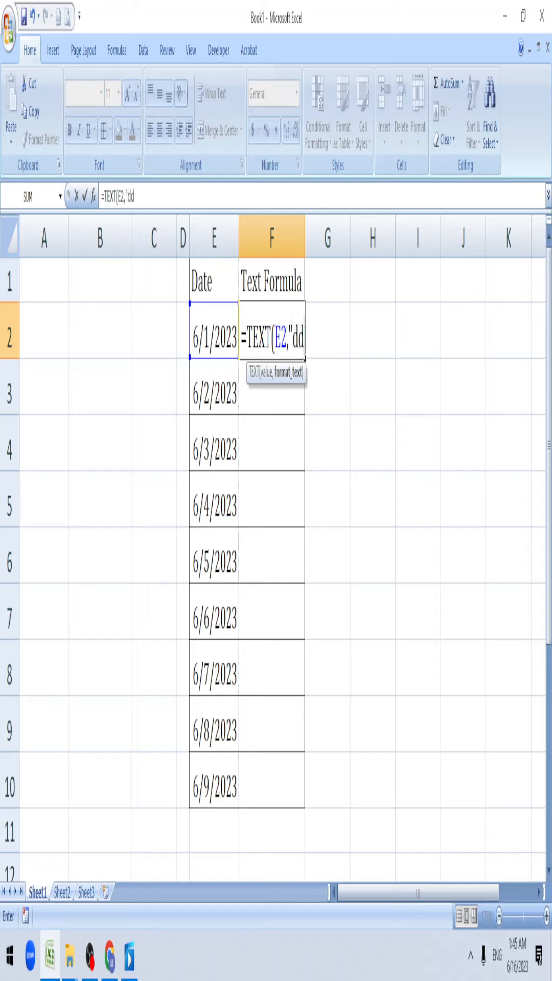
{"action": "type", "text": "DDD"}
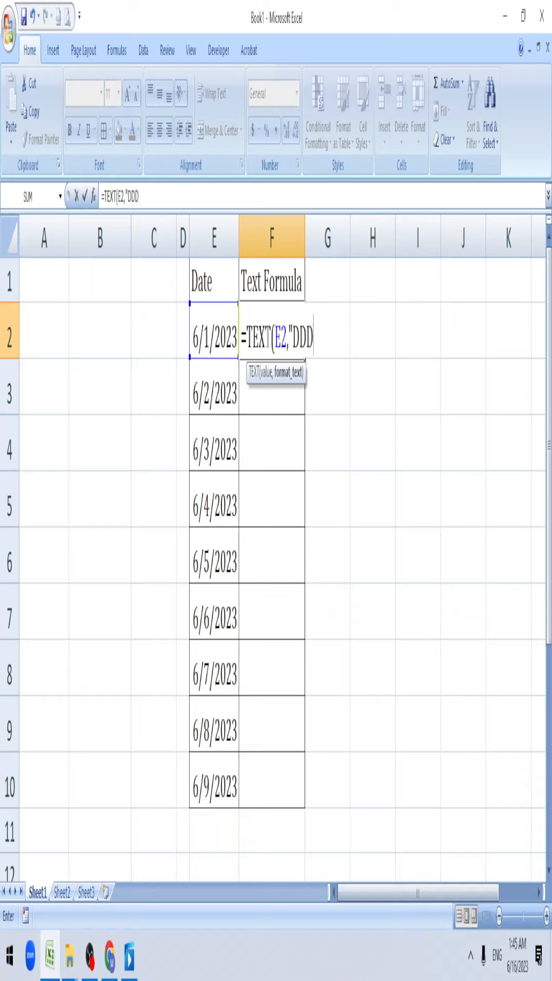
Complete =TEXT(E2,"DDDD") in F2 so it returns Thursday.
{"action": "type", "text": "\""}
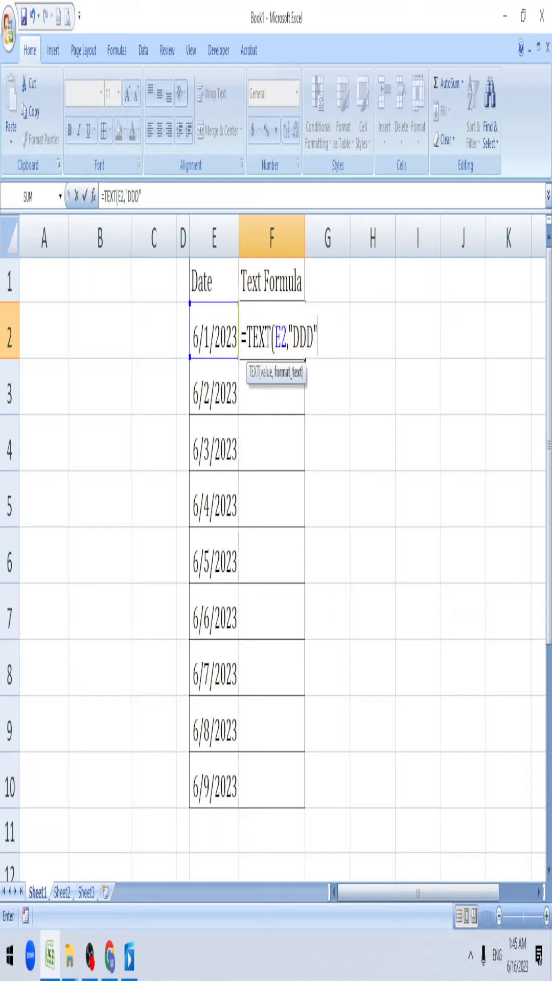
{"action": "key", "text": "Enter"}
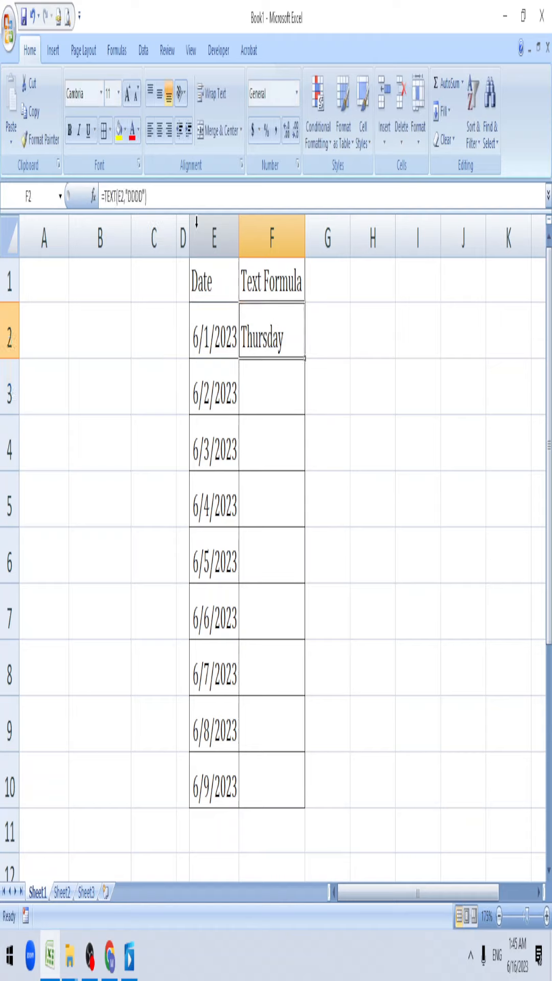
Change F2's format code to "DD-MMM" so it shows 01-Jun.
{"action": "double_click", "coordinate": [271, 332]}
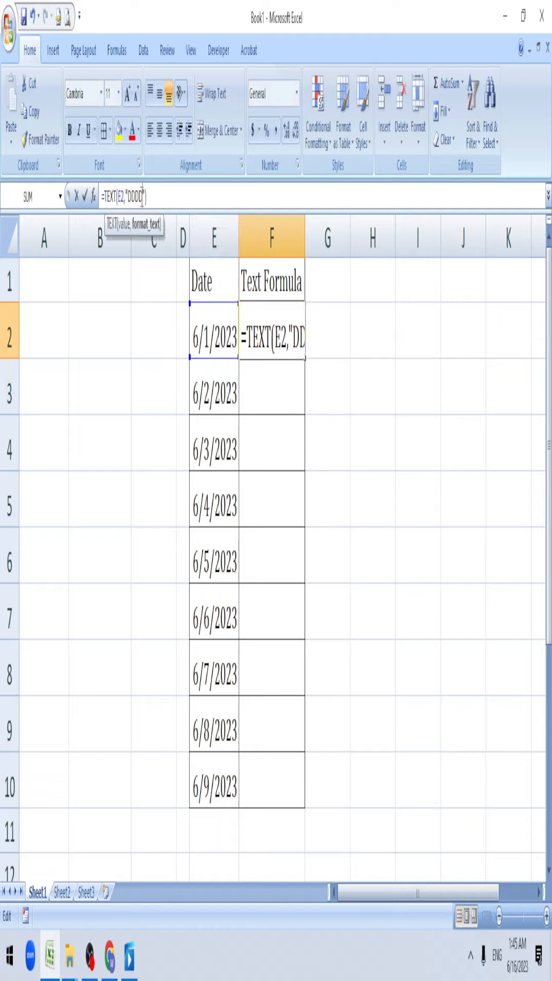
{"action": "type", "text": "\")"}
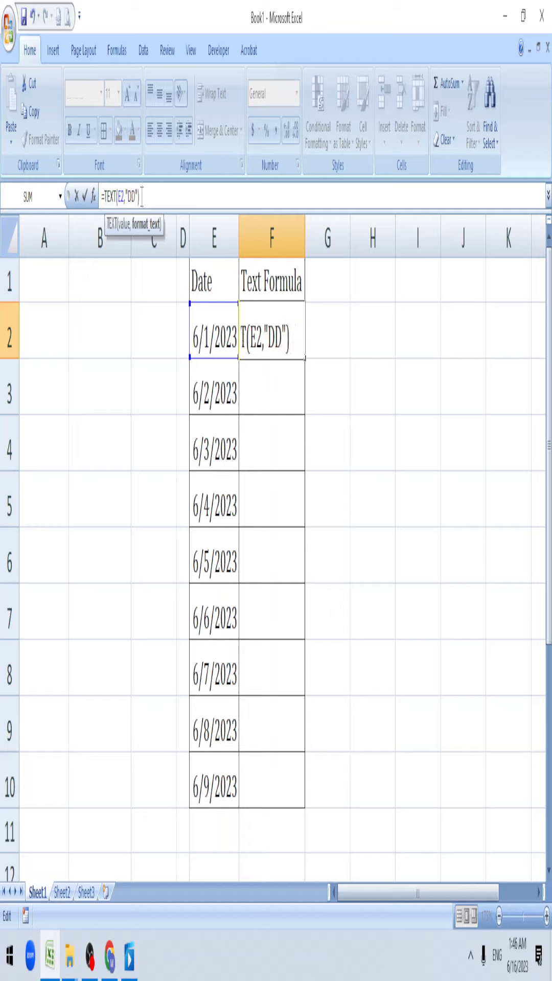
{"action": "type", "text": "-M"}
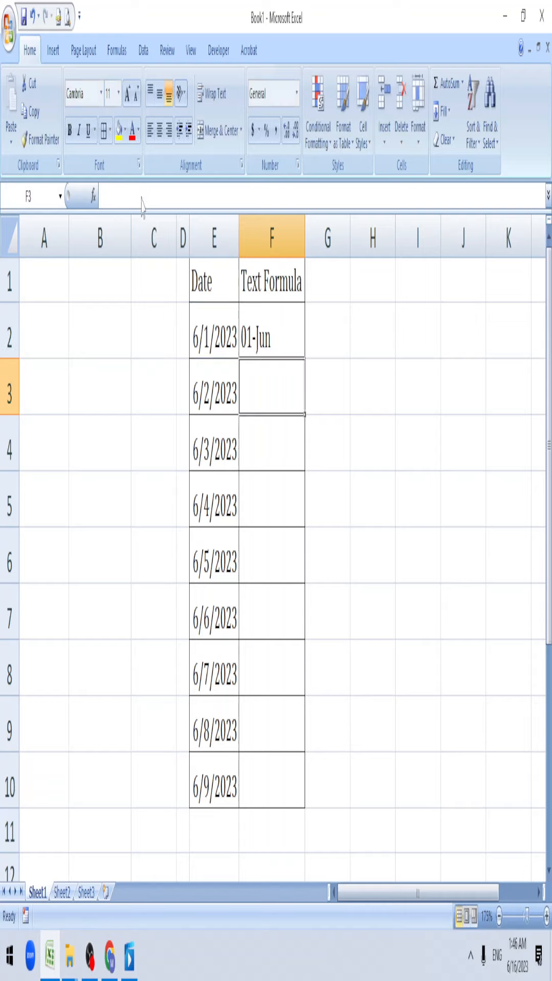
Make F2 use "DD-MMM-YYYY" and fill F2:F10 with 01-Jun-2023 to 09-Jun-2023.
{"action": "left_click", "coordinate": [271, 333]}
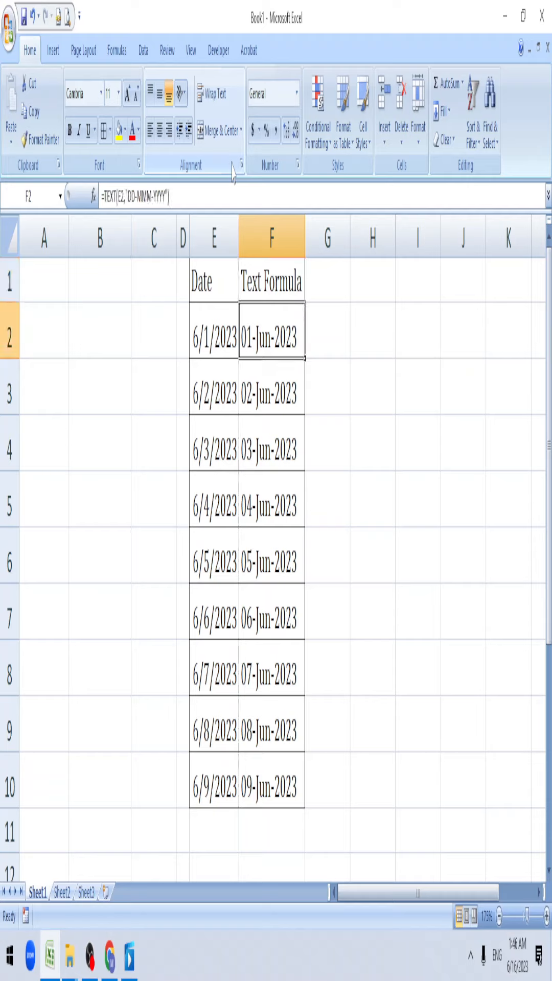
Switch F2 to "MMM-YYYY" and fill down so F2:F10 all read Jun-2023.
{"action": "double_click", "coordinate": [271, 334]}
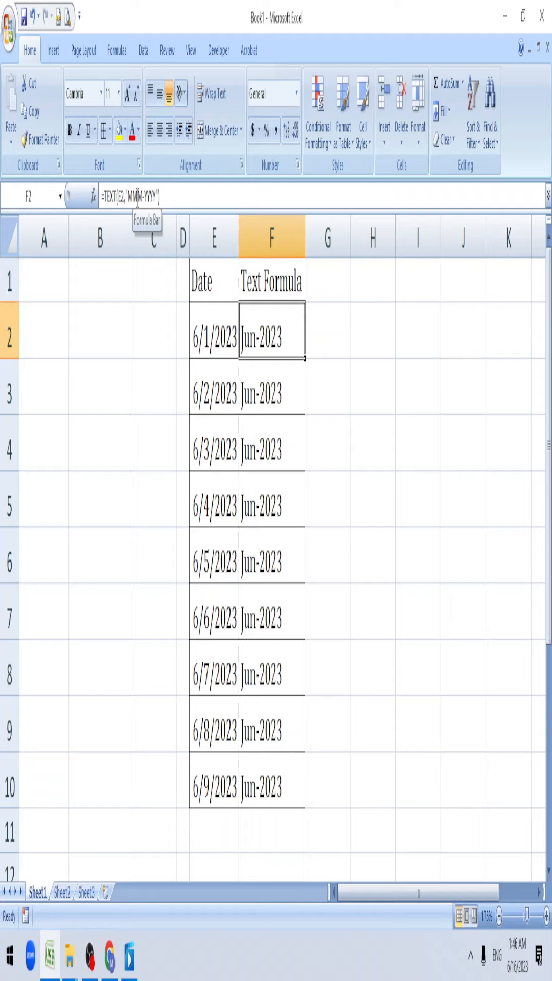
{"action": "mouse_move", "coordinate": [234, 281]}
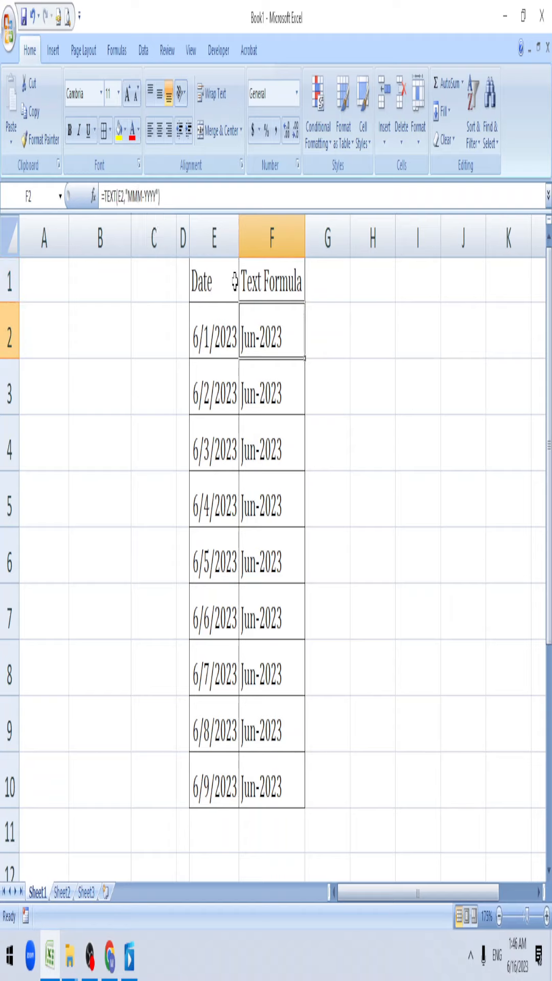